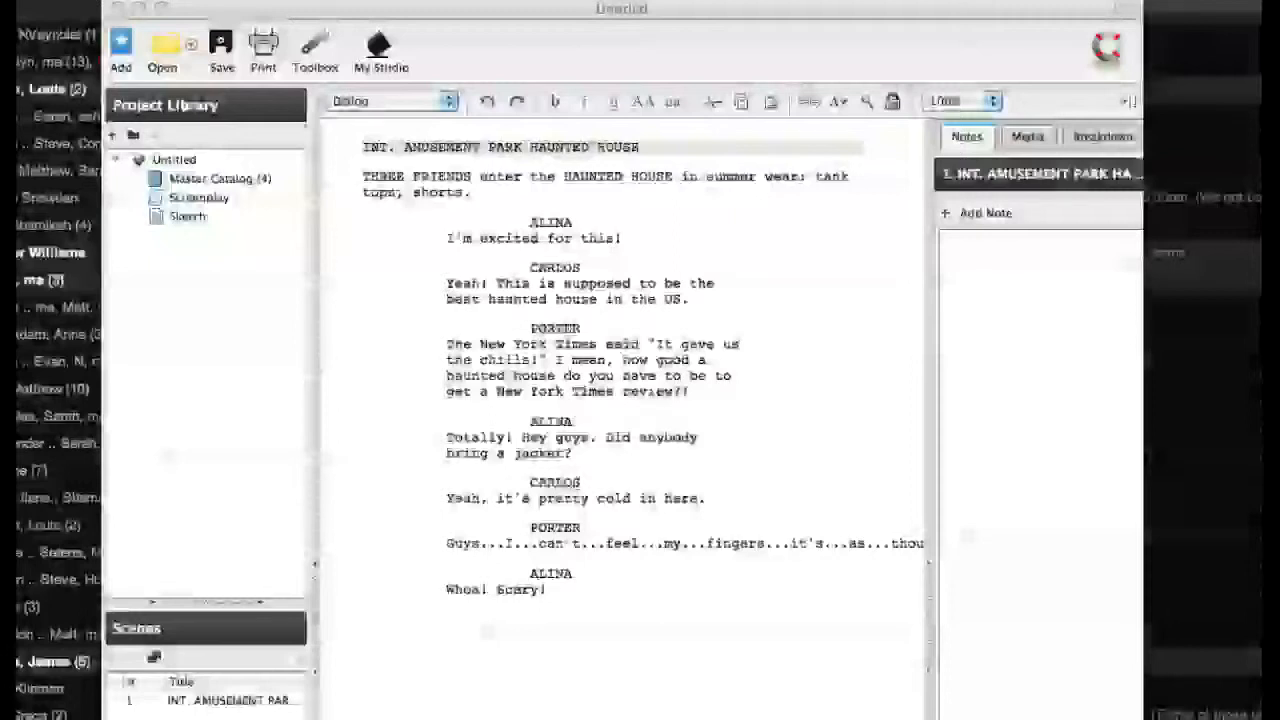
pyautogui.moveTo(452, 552)
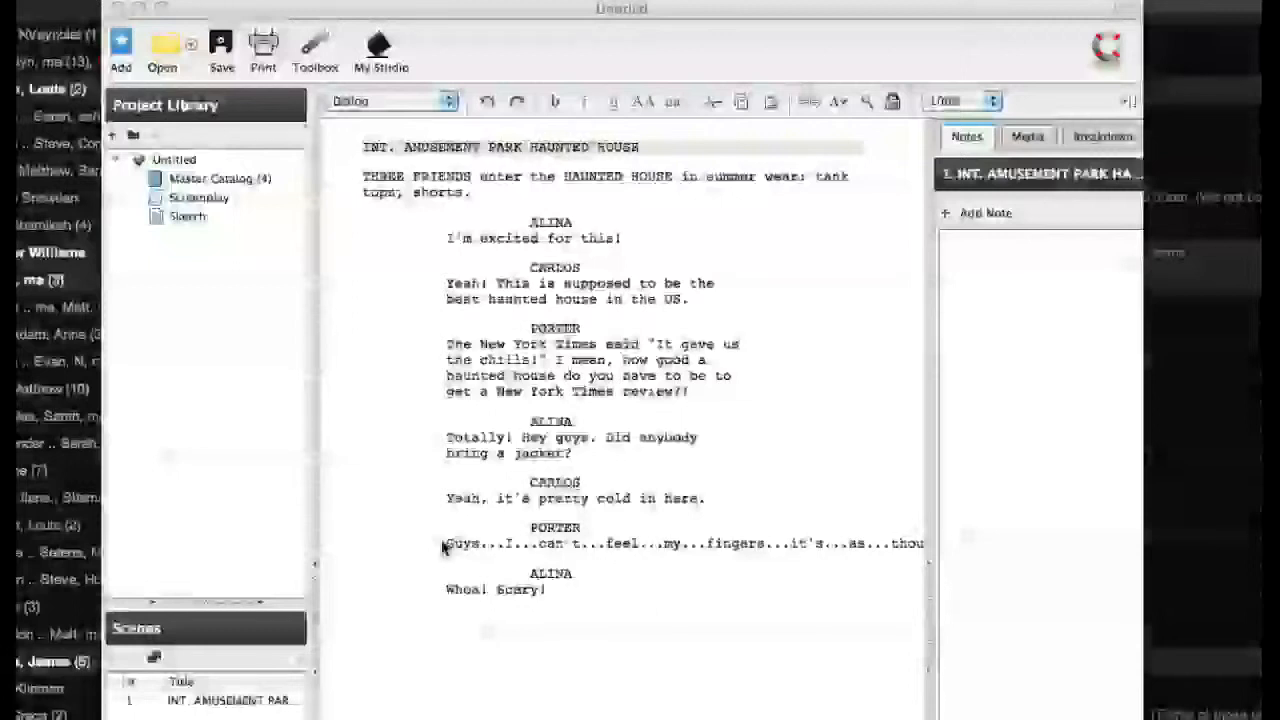
pyautogui.moveTo(564, 538)
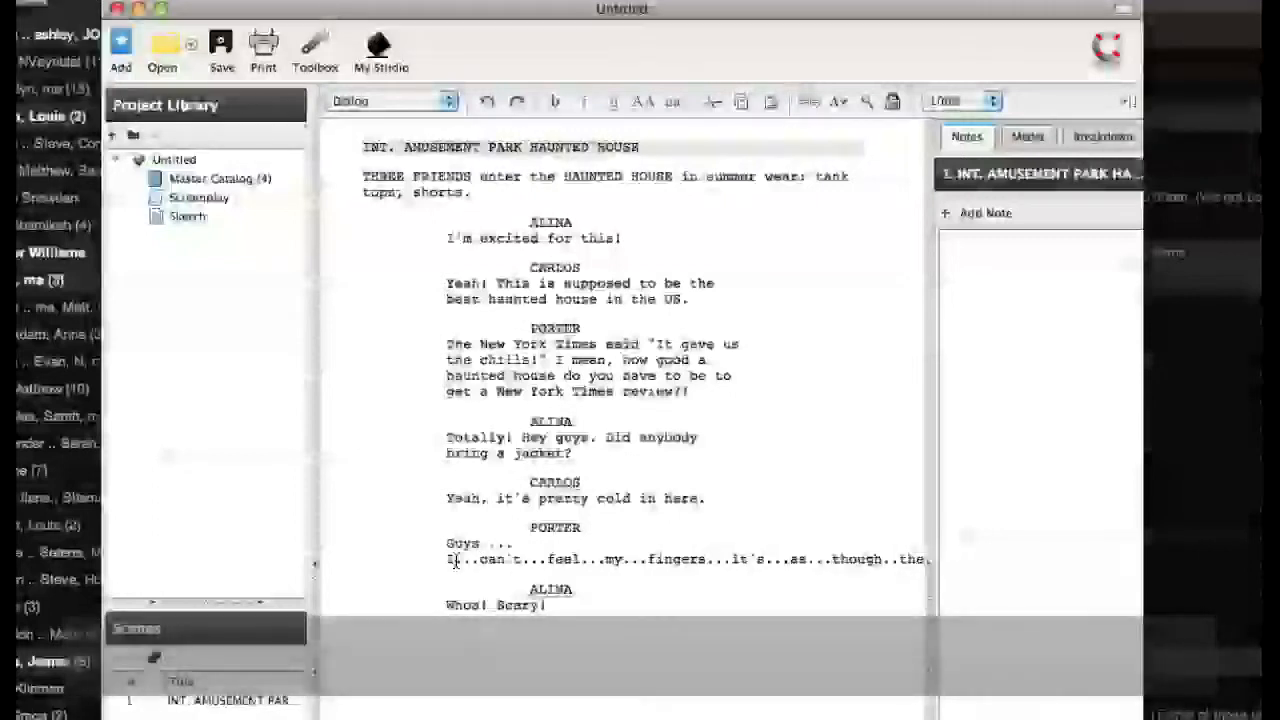
# - Retype Porter's line as "I ... can't" with spaces after the ellipses so it wraps inside the margins
pyautogui.write('I ...')
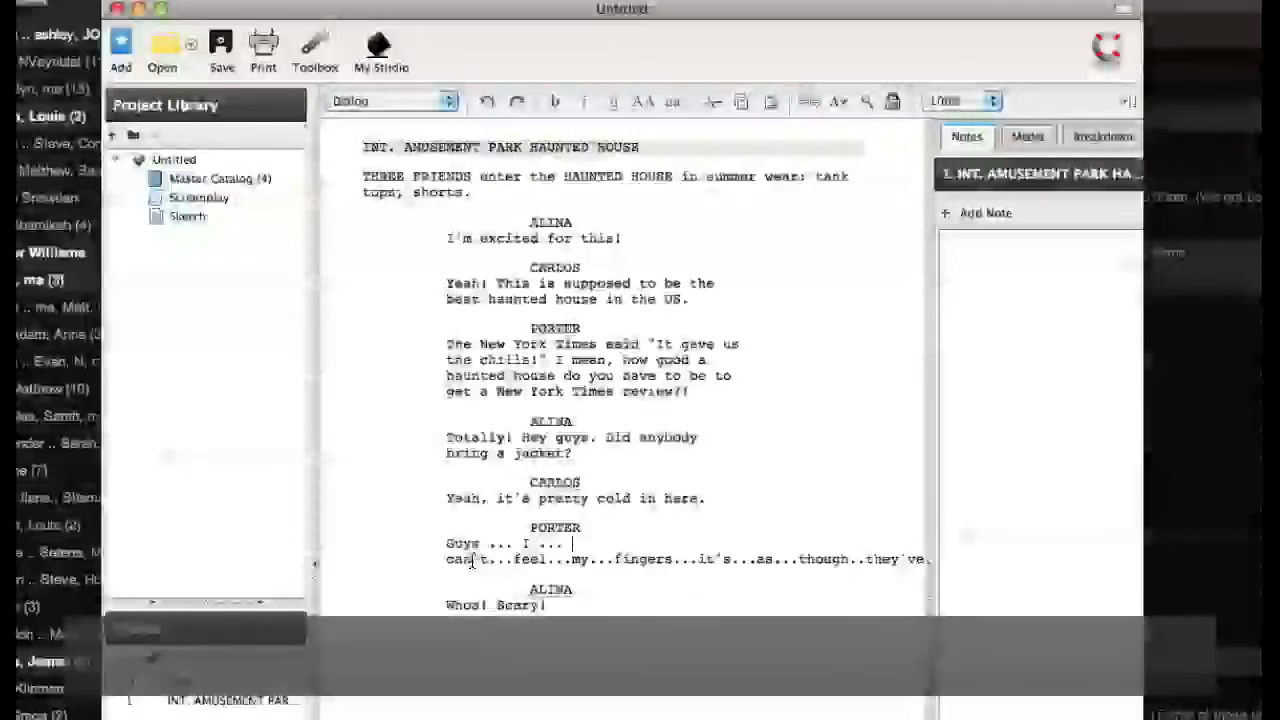
pyautogui.write("can't...feel...my...")
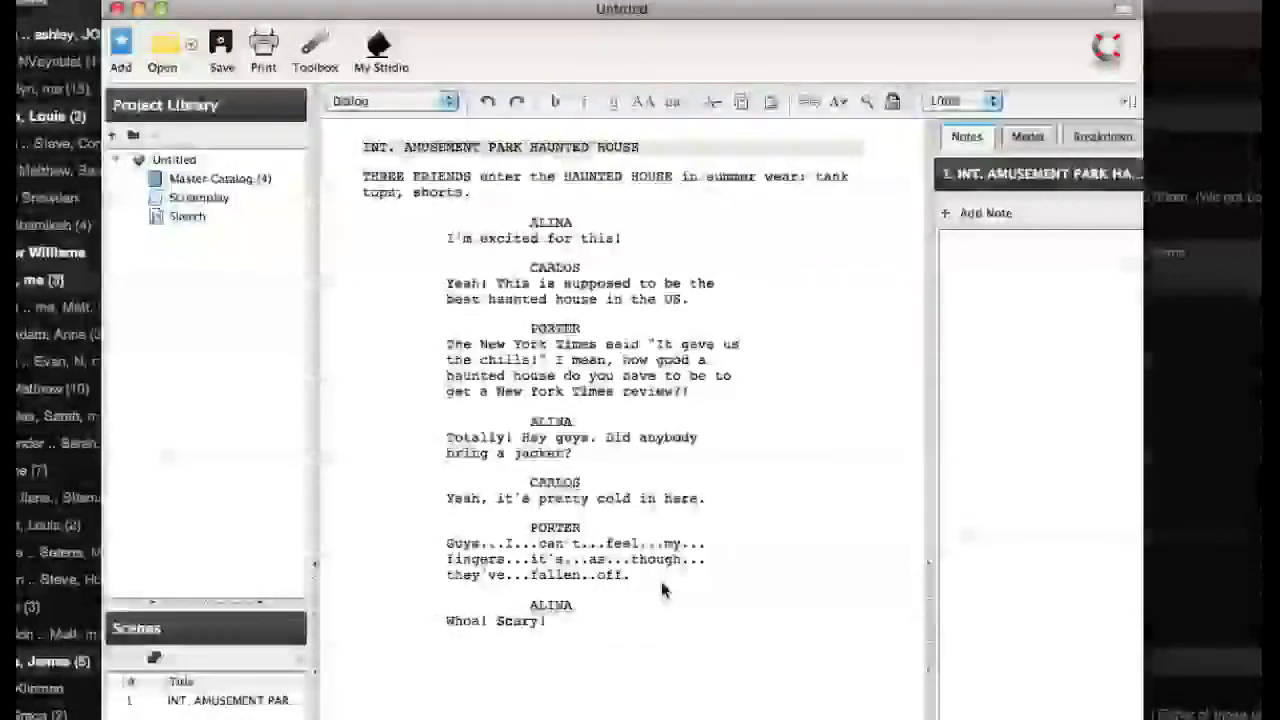
pyautogui.click(630, 576)
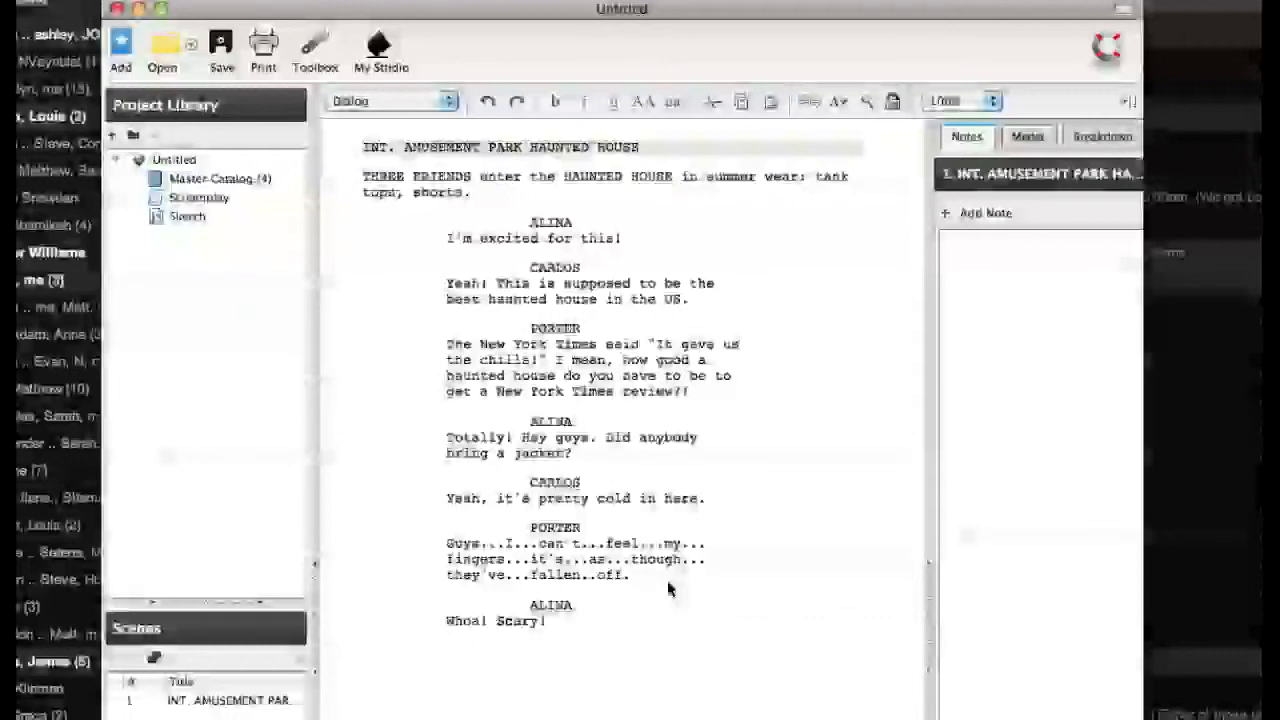
pyautogui.click(630, 576)
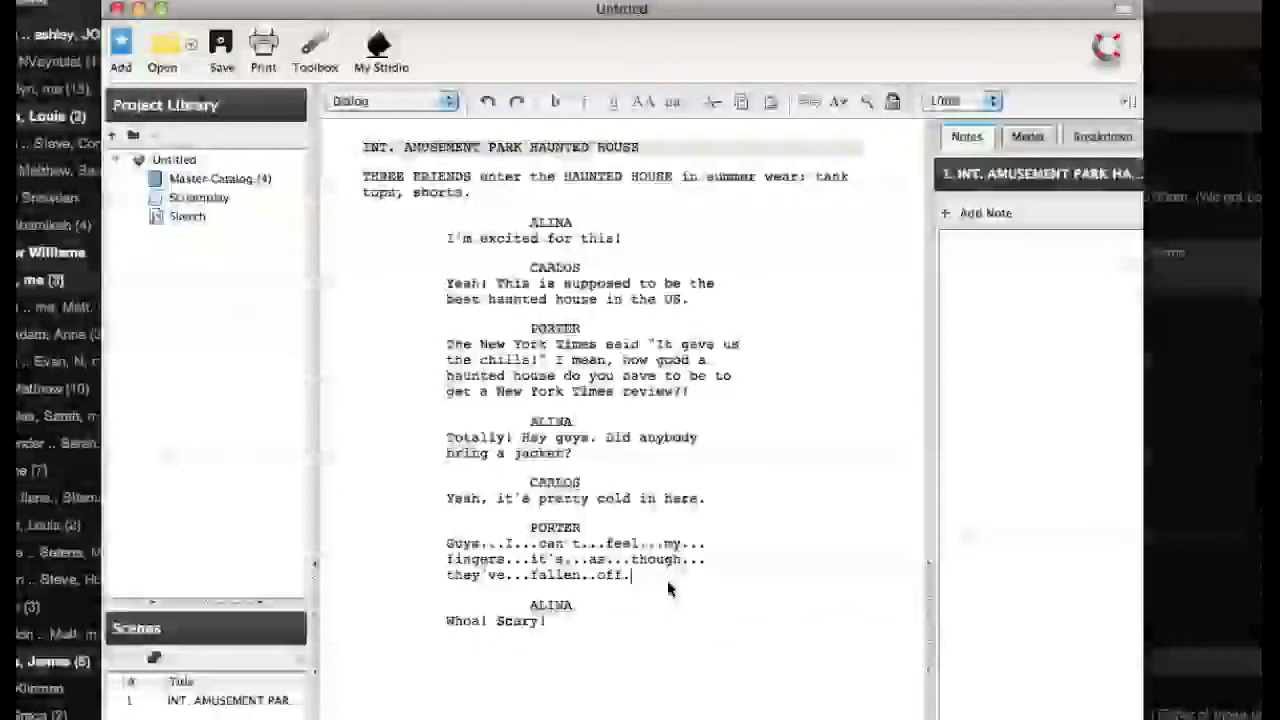